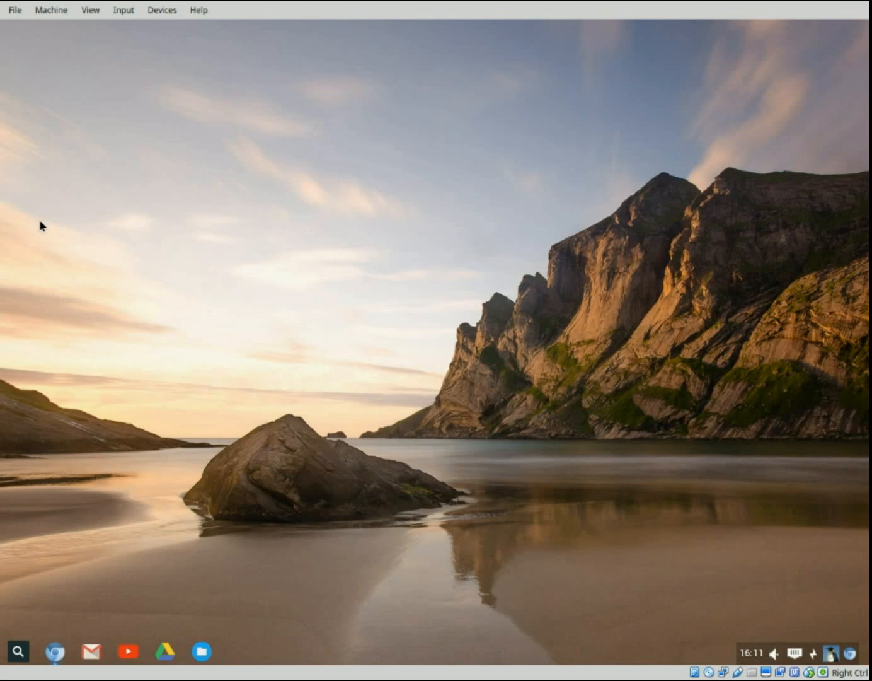
mouse_move(143, 371)
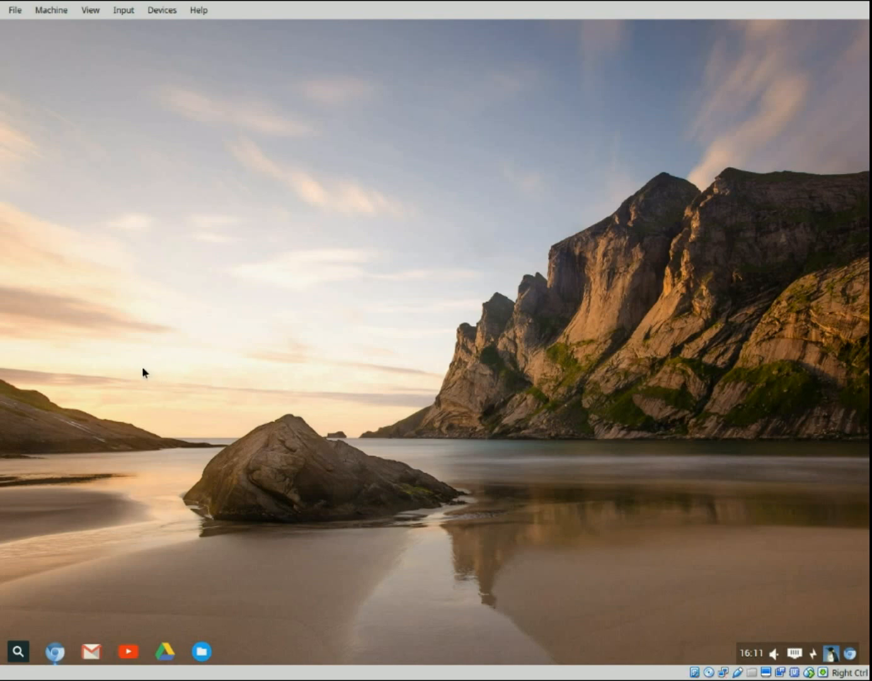
mouse_move(143, 372)
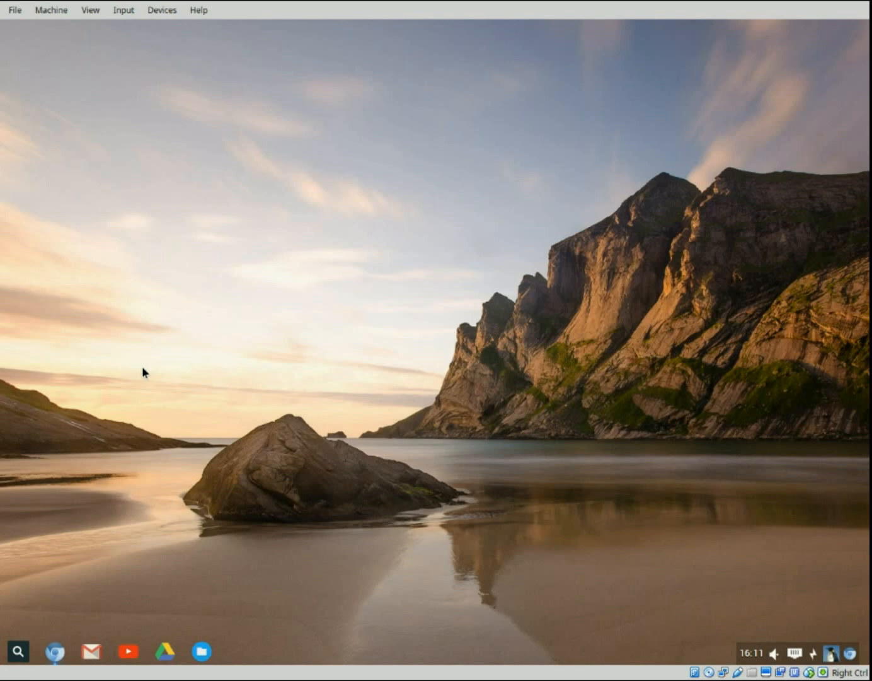
mouse_move(262, 493)
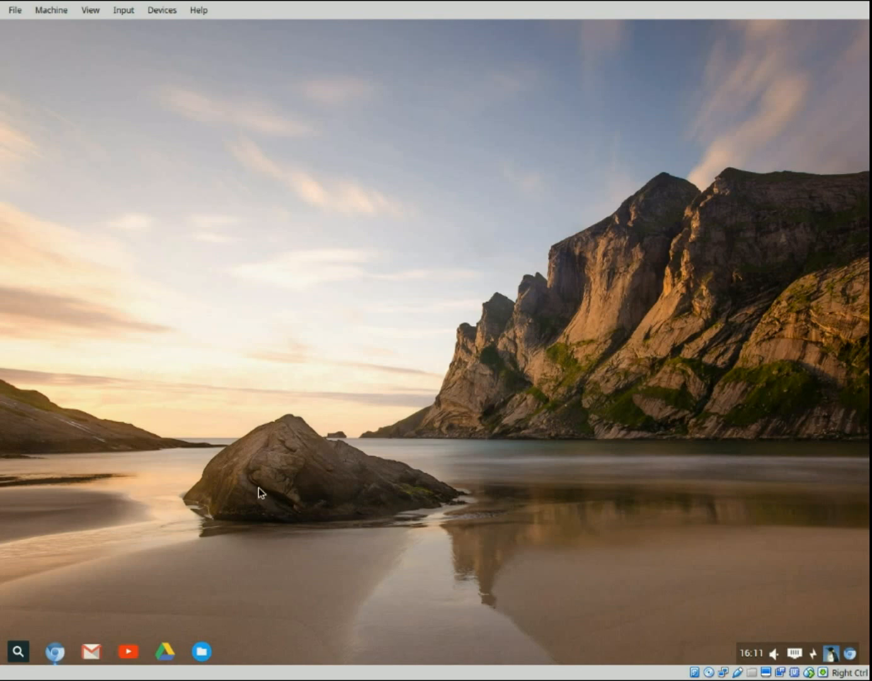
- Drag the Cardapio Menu launcher from /usr/local/share/cardapio onto the dock
right_click(262, 493)
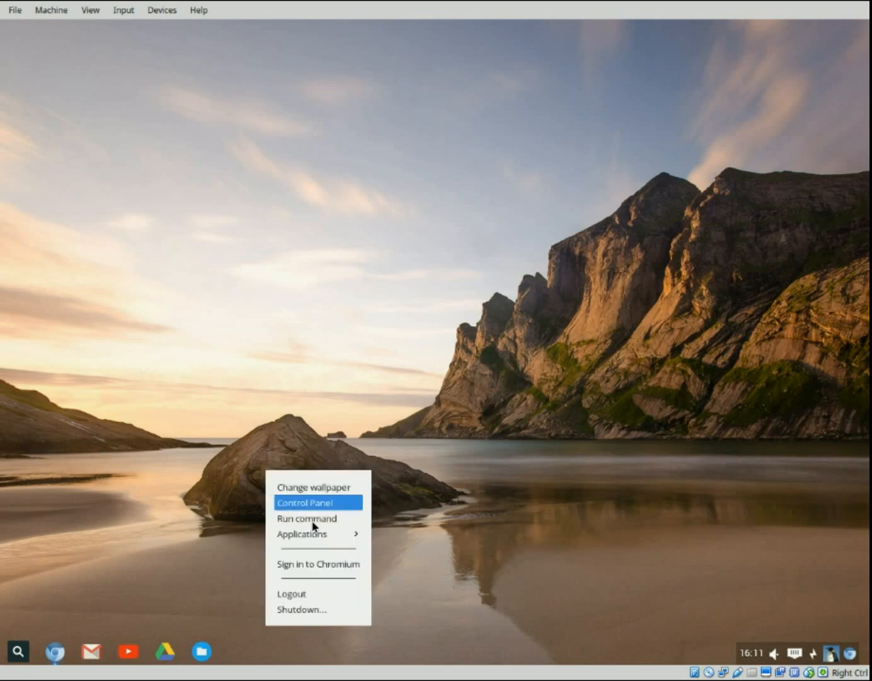
mouse_move(317, 534)
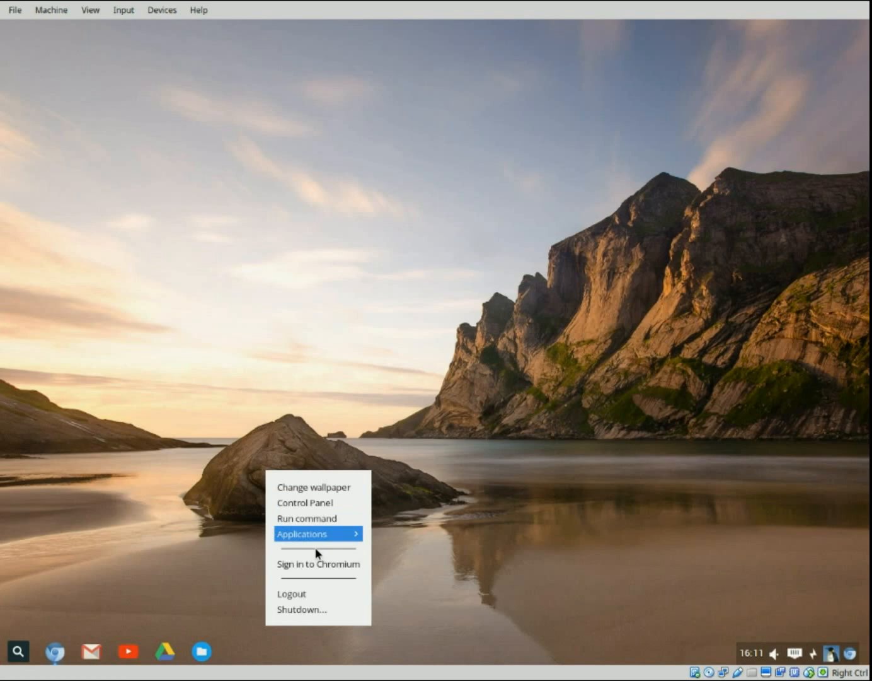
mouse_move(301, 533)
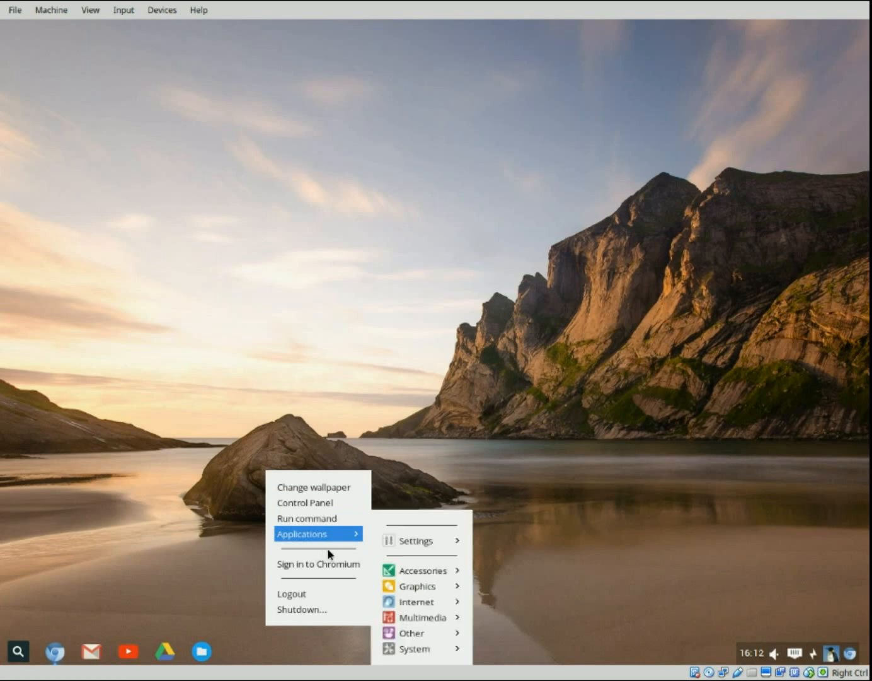
mouse_move(421, 570)
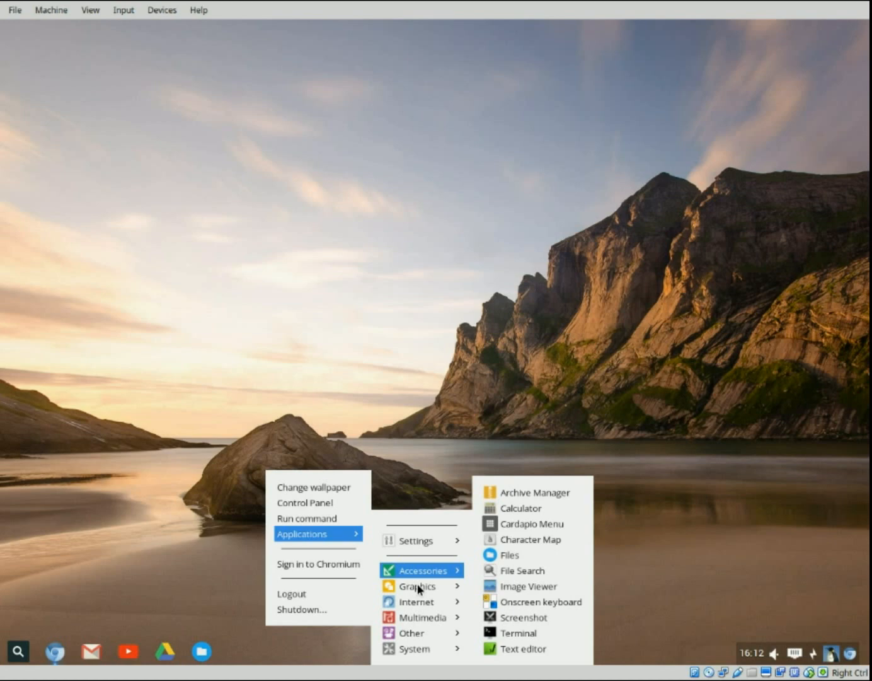
mouse_move(421, 595)
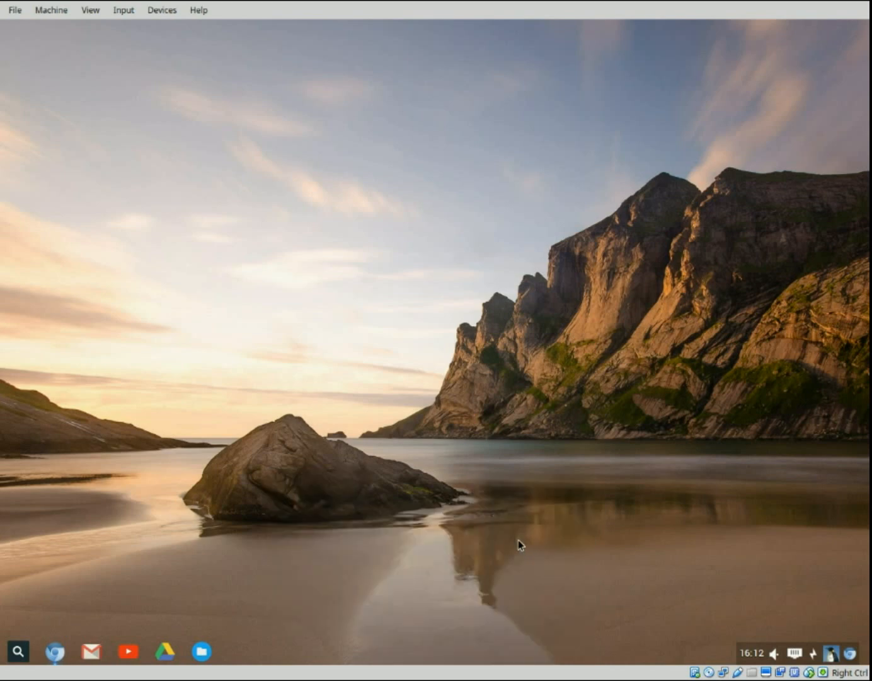
mouse_move(483, 525)
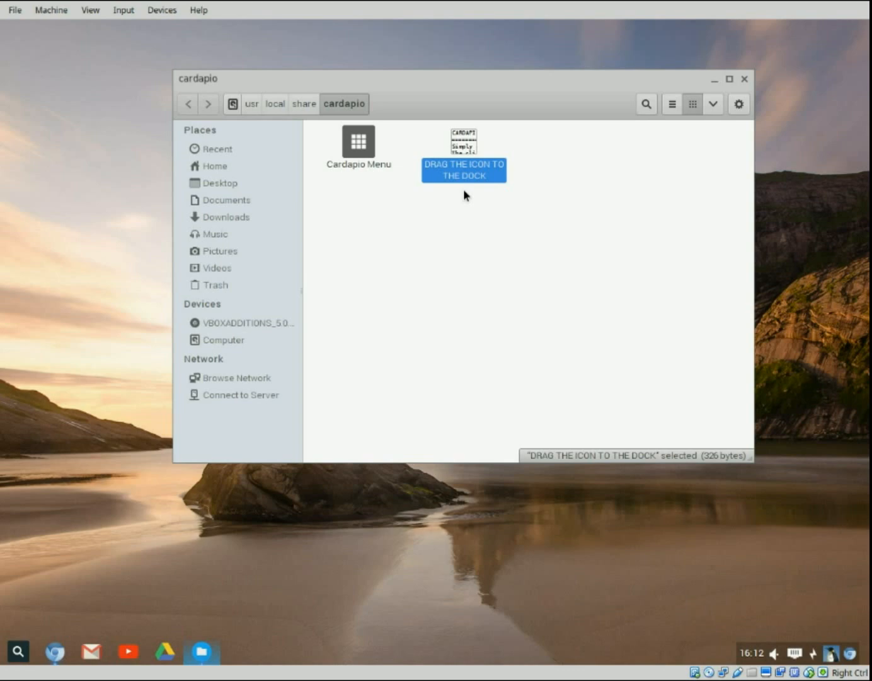
mouse_move(376, 174)
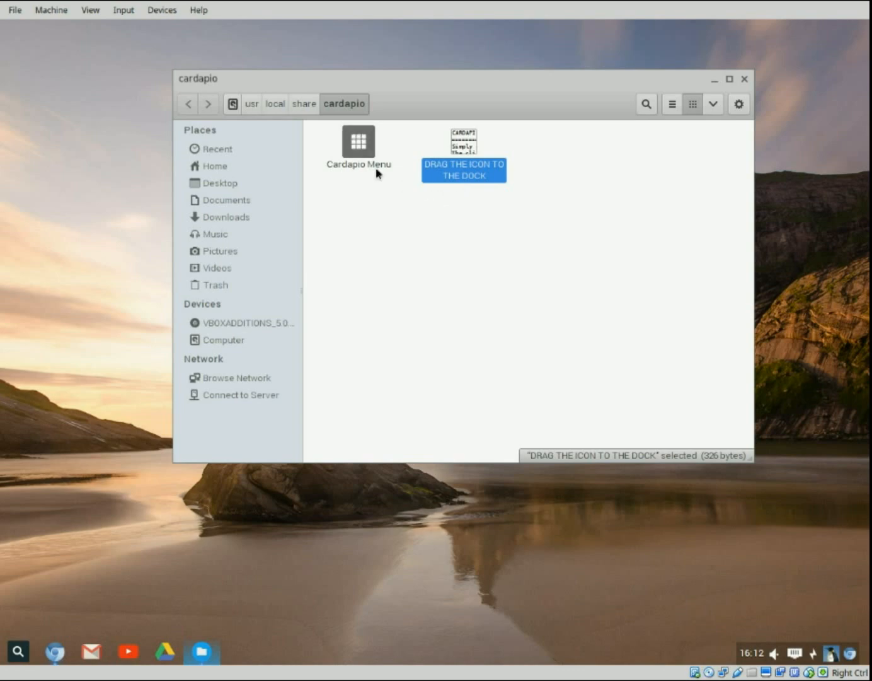
drag(358, 141, 305, 403)
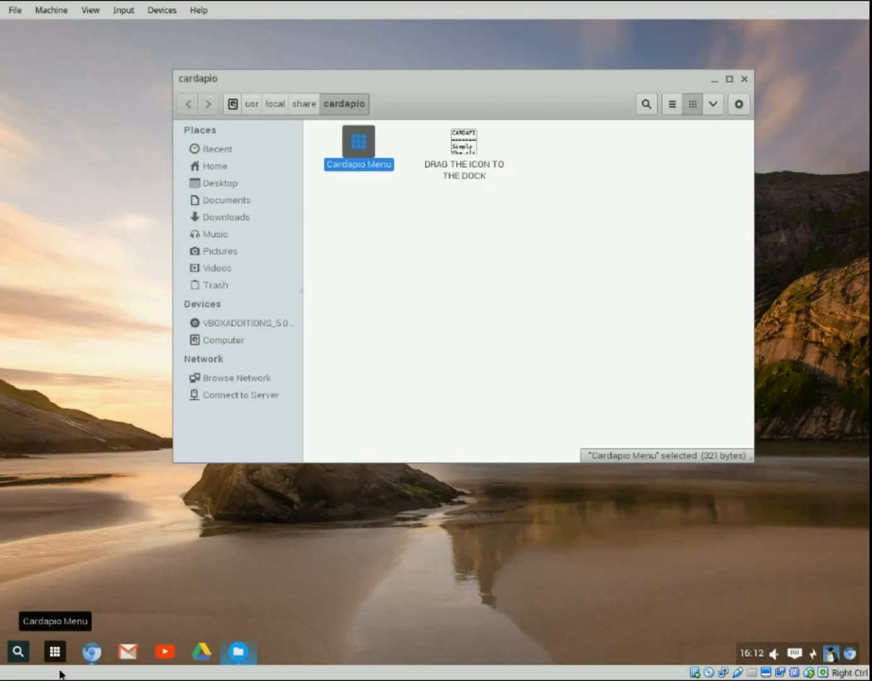
- Open the Cardapio Menu from its new dock launcher to browse its categories
click(55, 652)
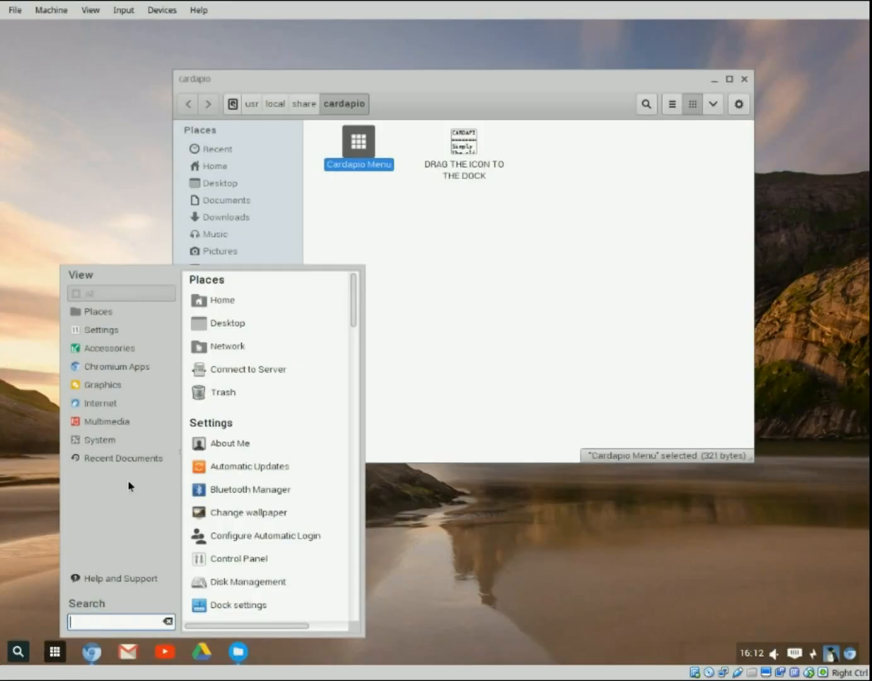
mouse_move(119, 421)
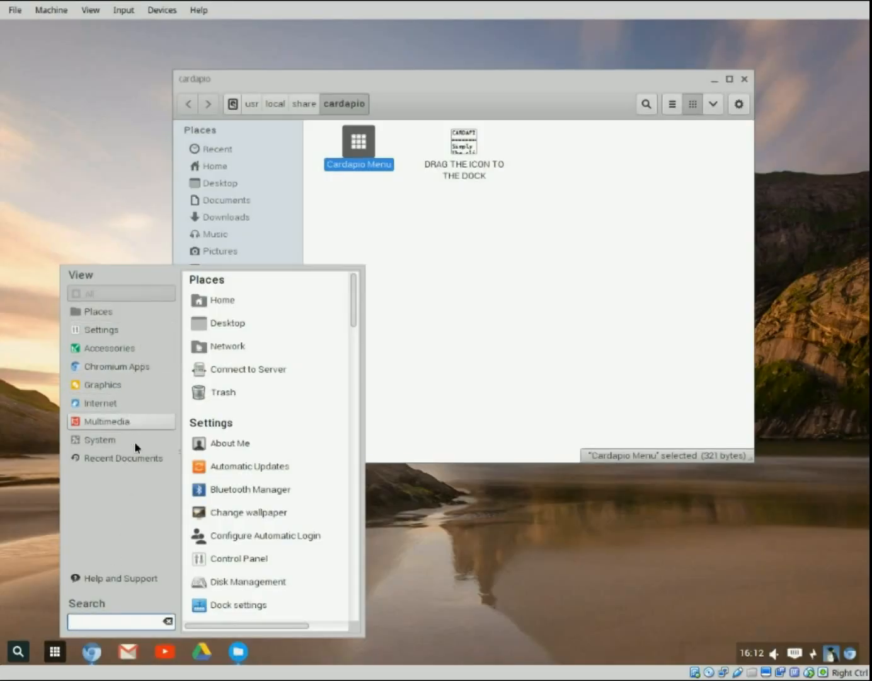
mouse_move(239, 559)
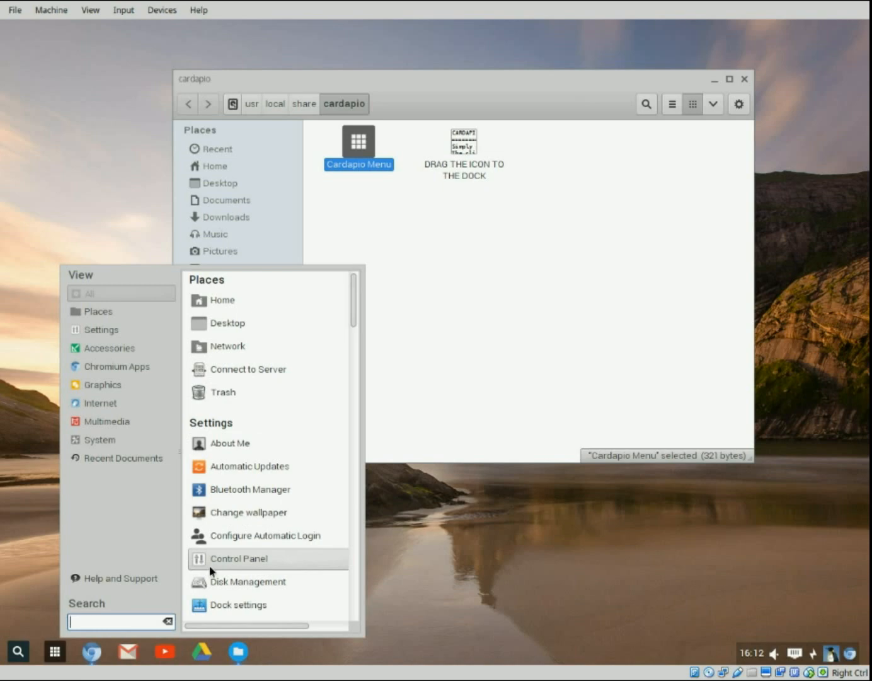
mouse_move(239, 558)
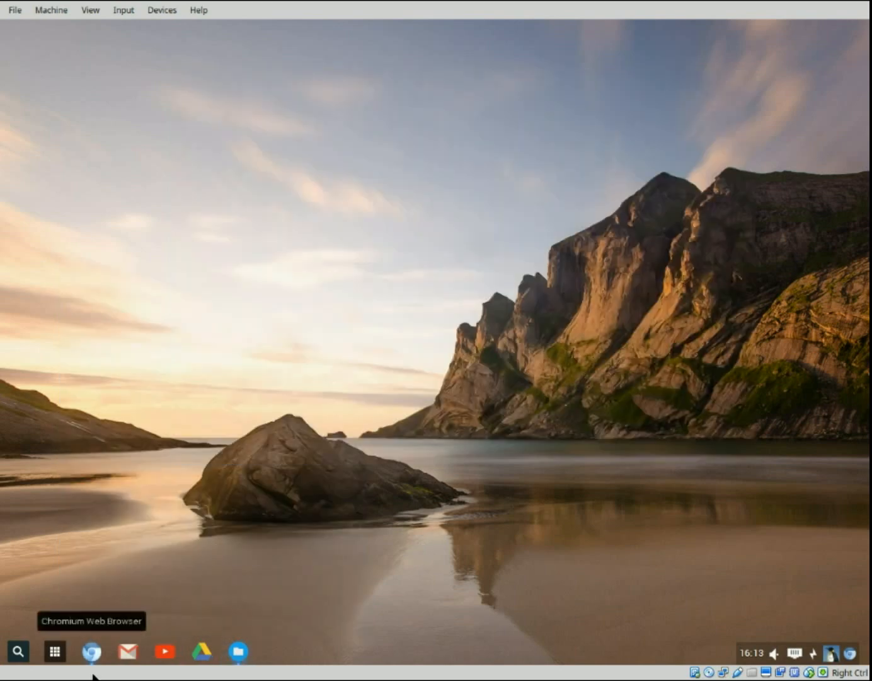
- Launch Chromium to the Download Chrome for Linux page, then close the browser
click(94, 650)
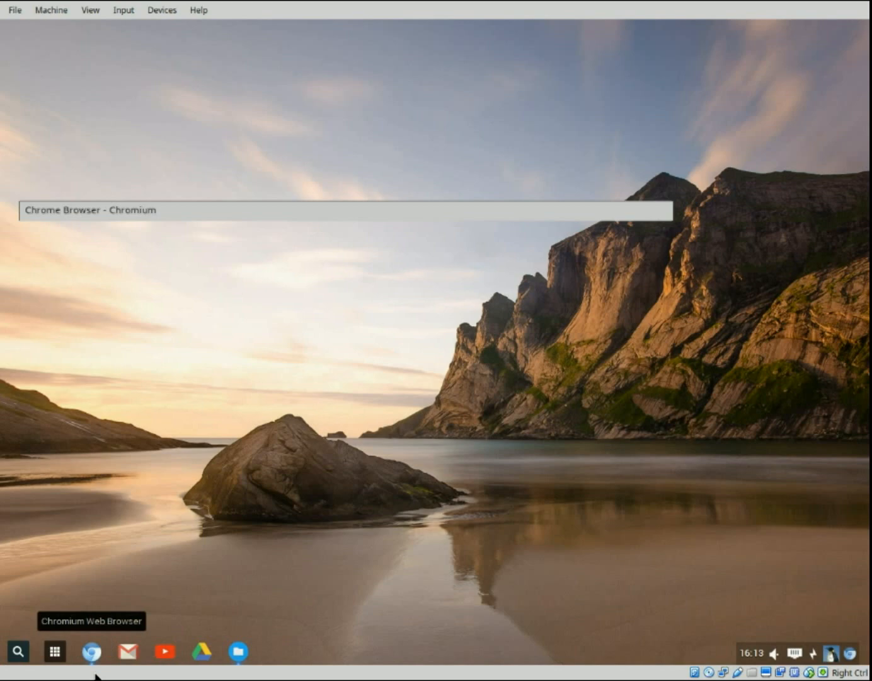
click(92, 651)
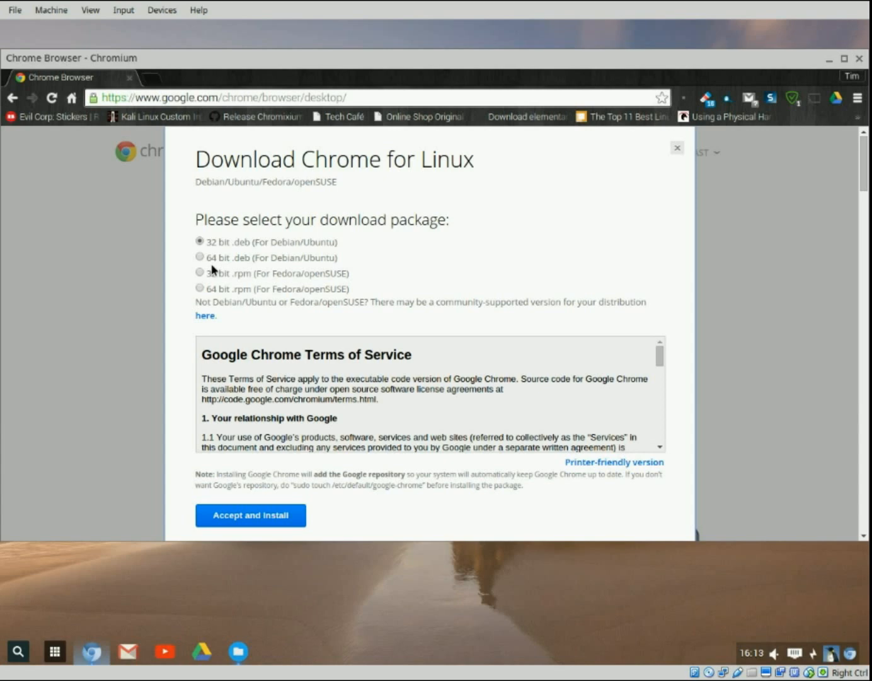
mouse_move(271, 540)
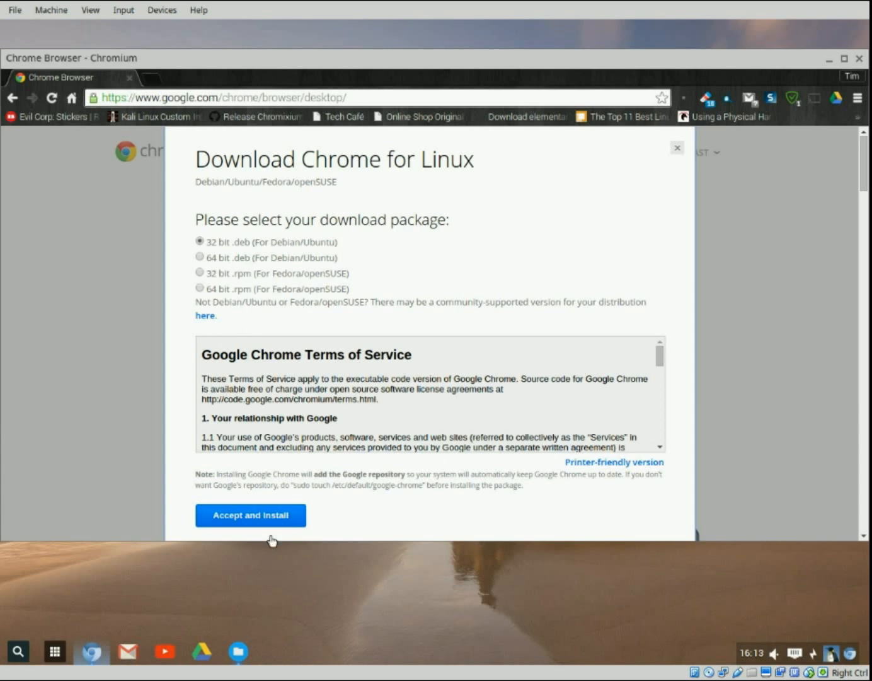
mouse_move(638, 285)
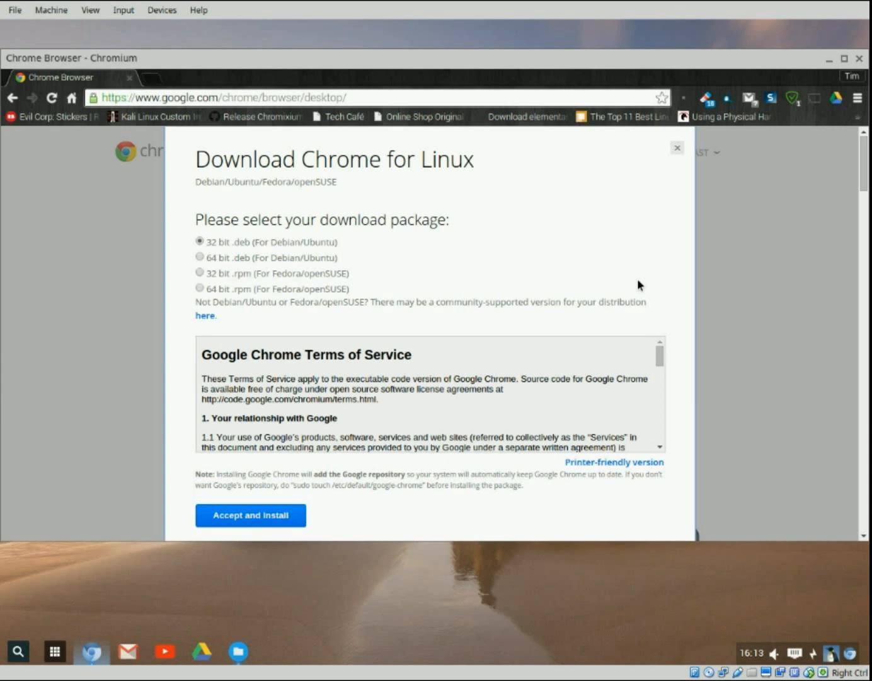
mouse_move(831, 81)
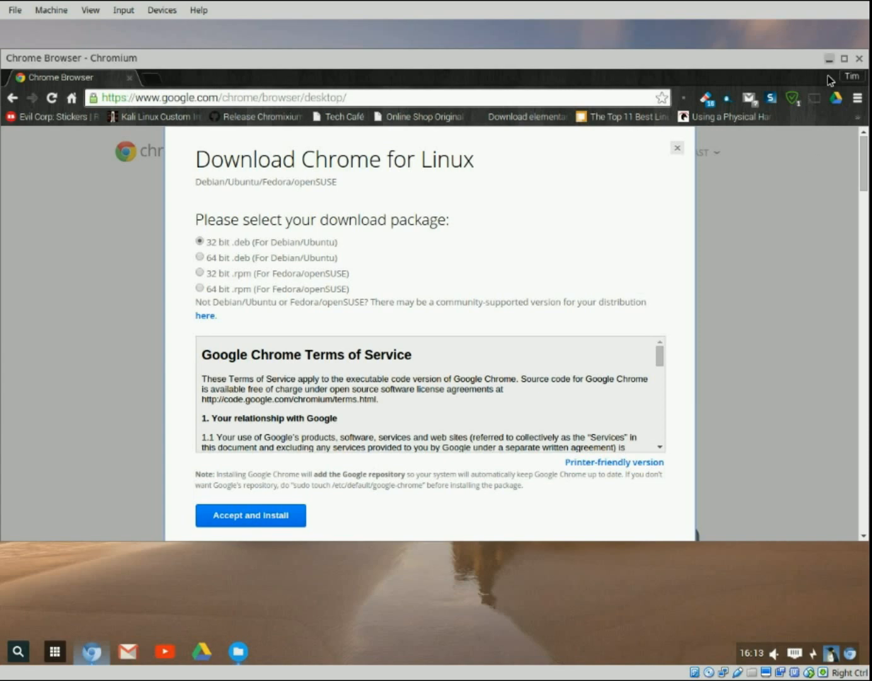
click(860, 58)
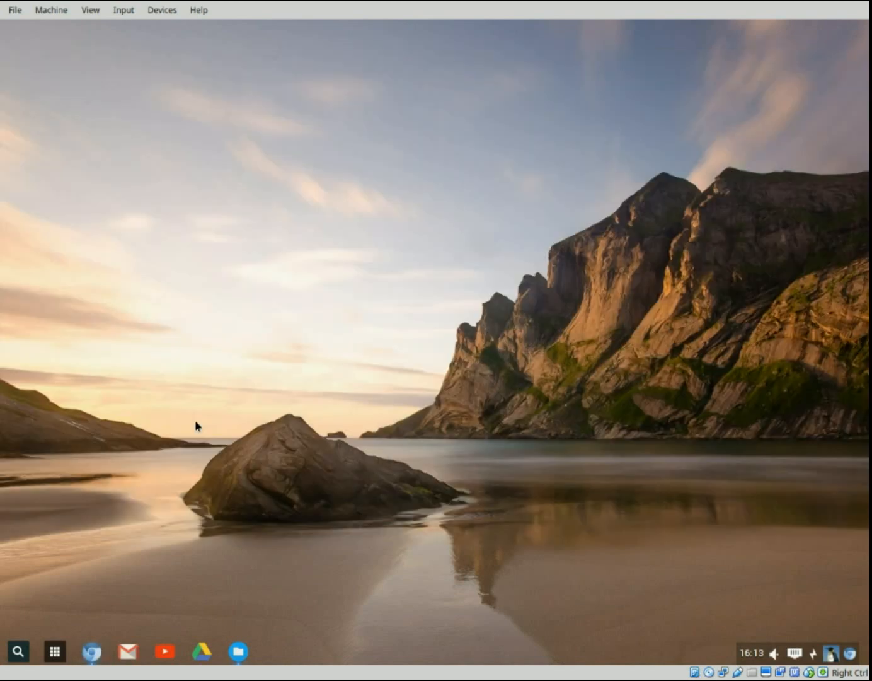
mouse_move(275, 567)
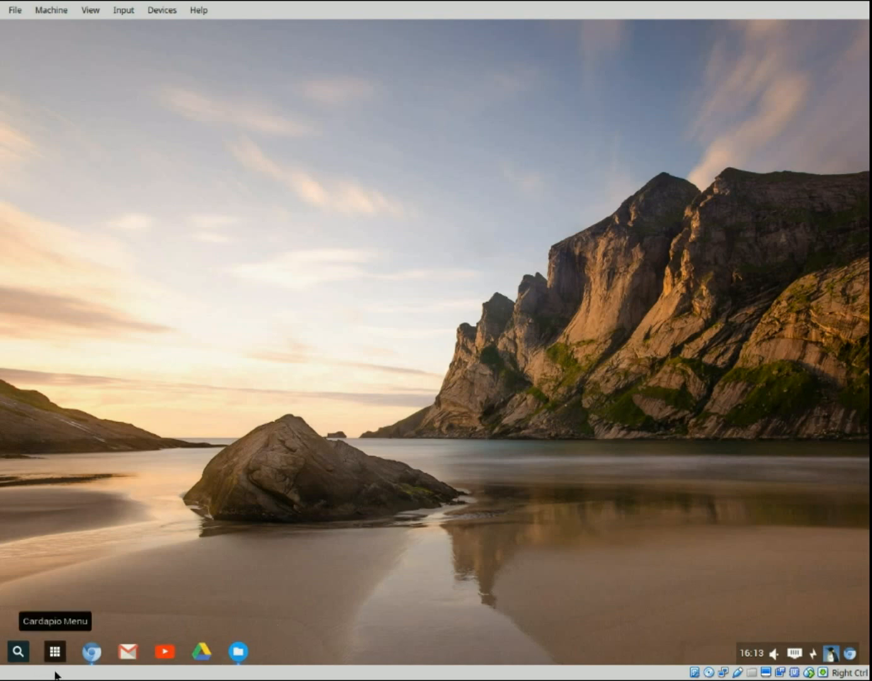
mouse_move(171, 627)
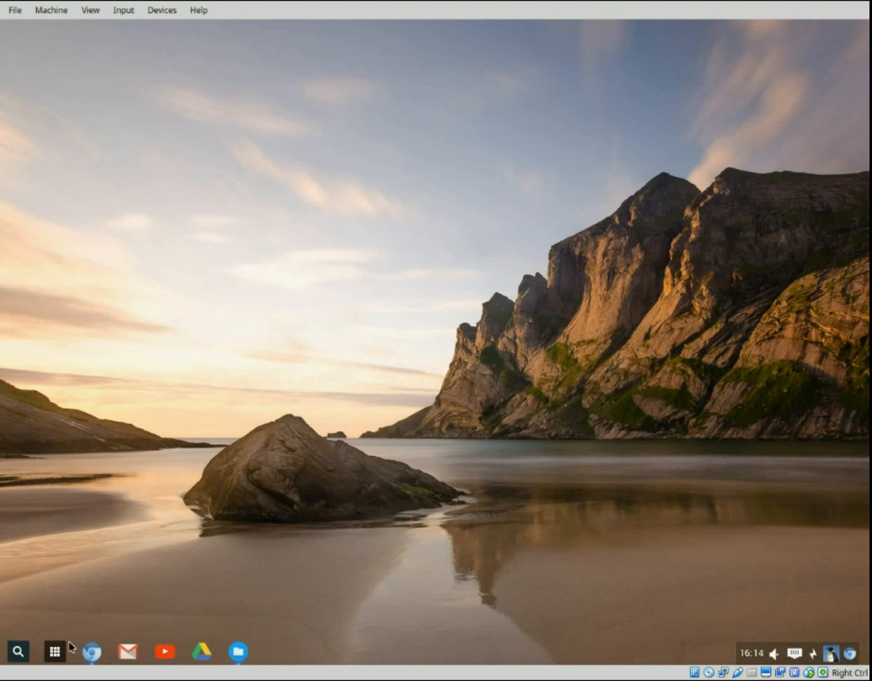
mouse_move(53, 652)
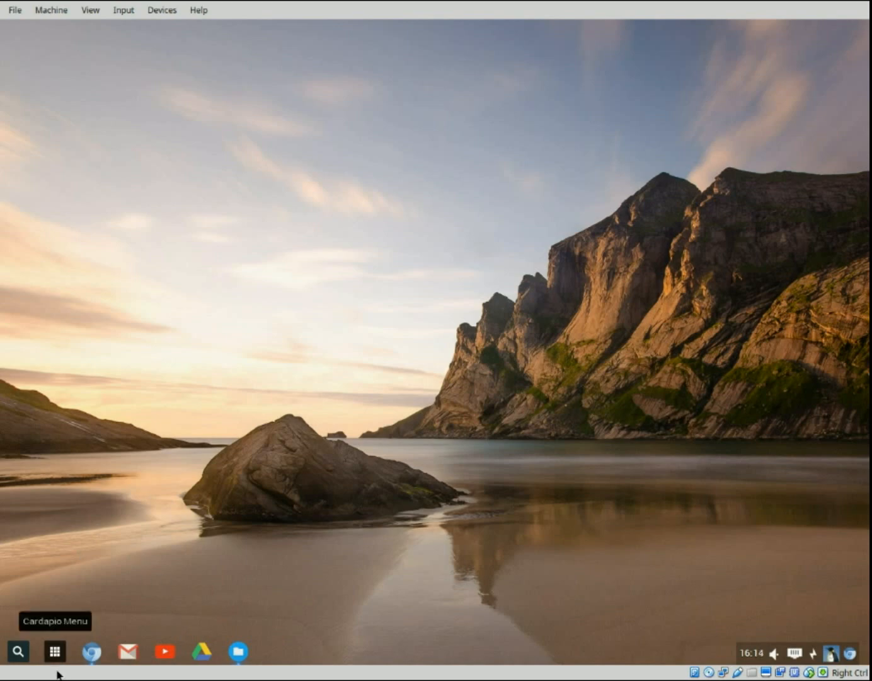
- Open the Cardapio application menu from the dock again
click(53, 650)
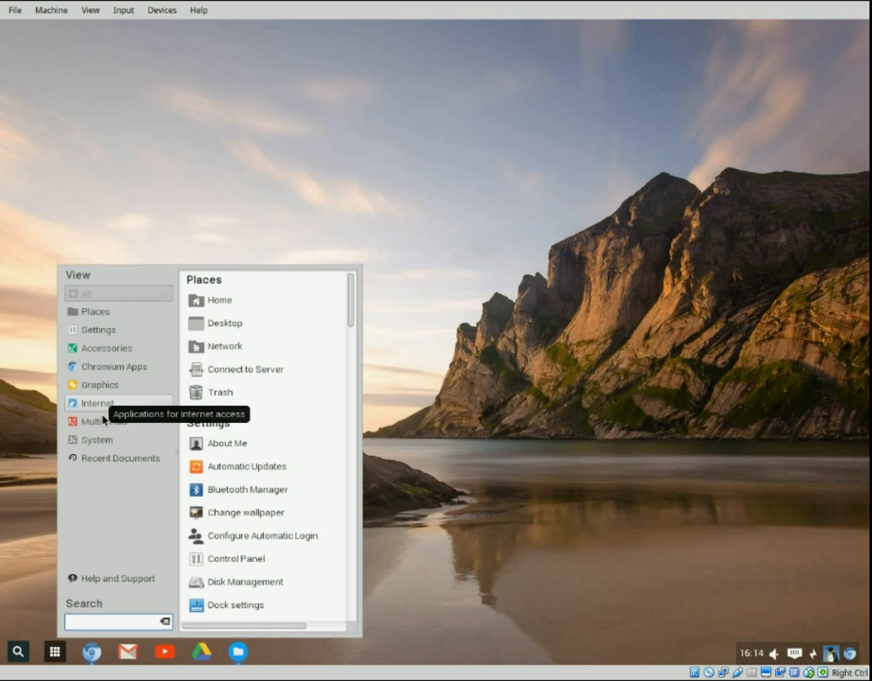
- Launch Google Chrome from Cardapio's Internet category
click(99, 403)
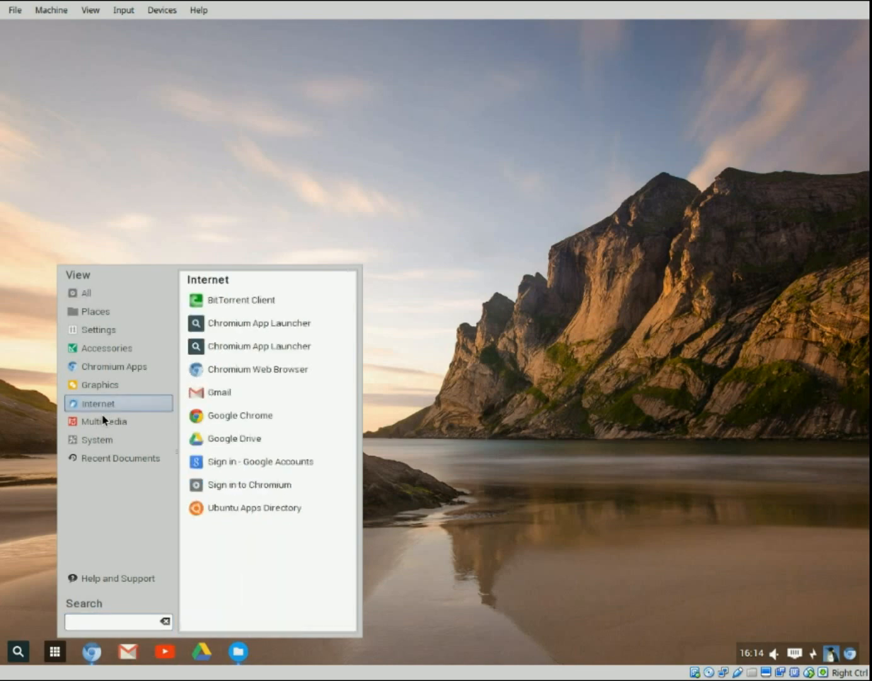
mouse_move(238, 415)
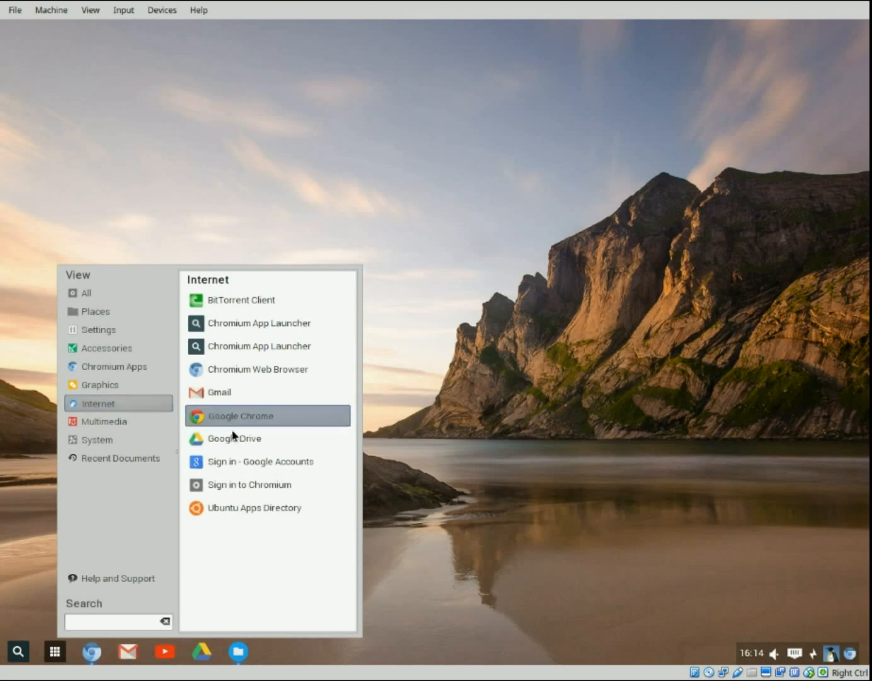
click(239, 416)
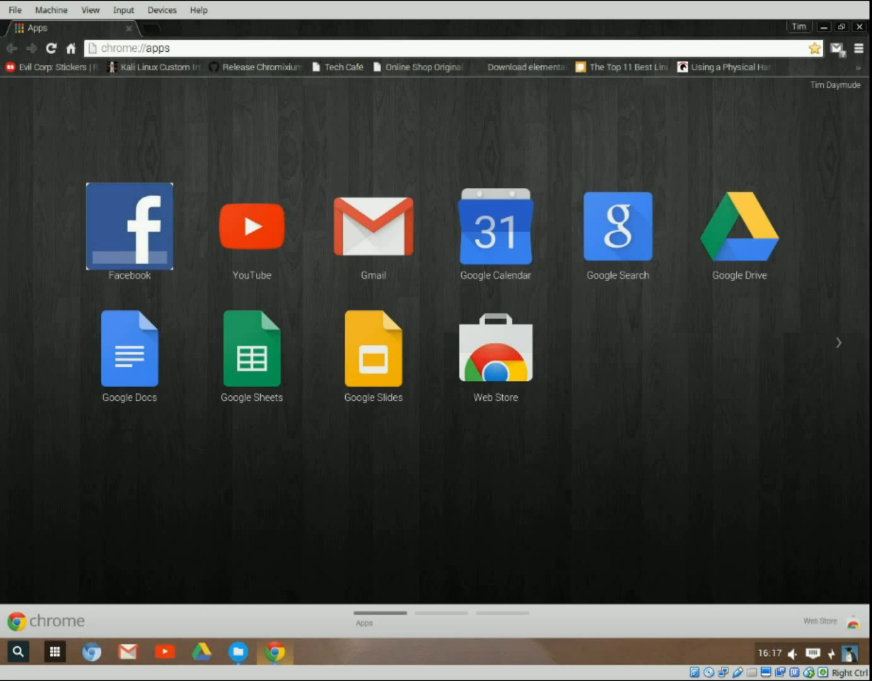
- Close the Google Chrome window, returning to the desktop
click(859, 27)
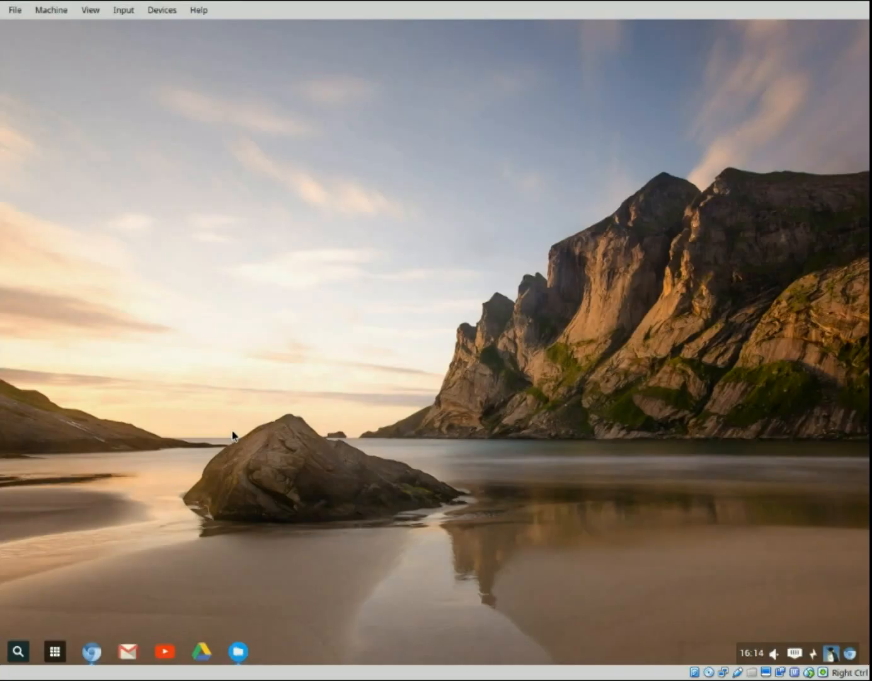